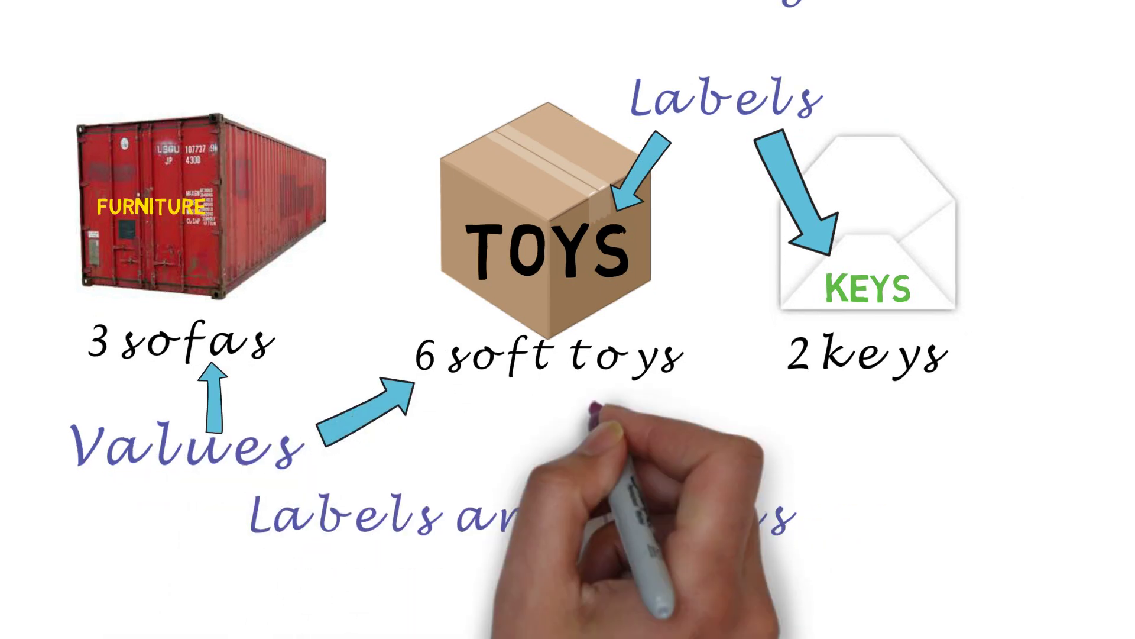
{"action": "type", "text": "Programming variables num"}
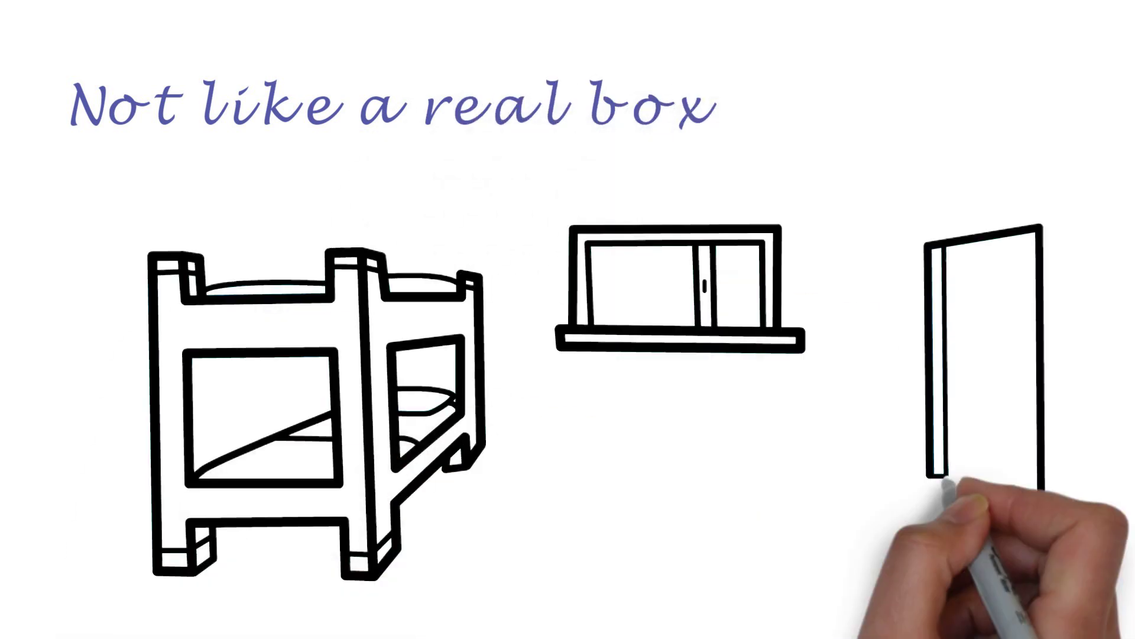
{"action": "mouse_move", "coordinate": [761, 507]}
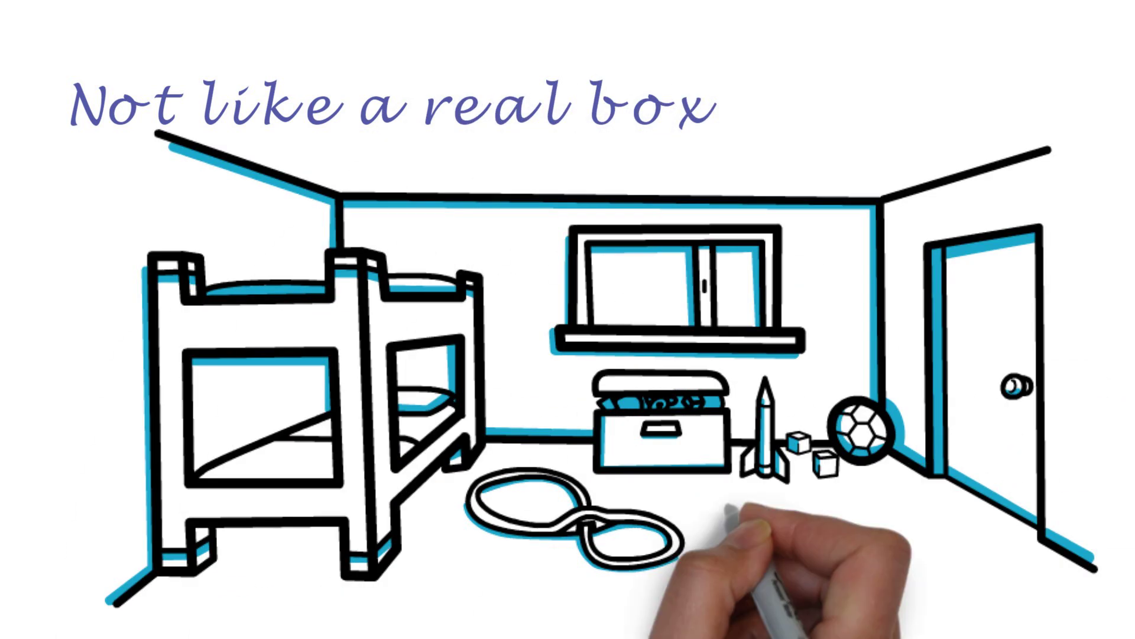